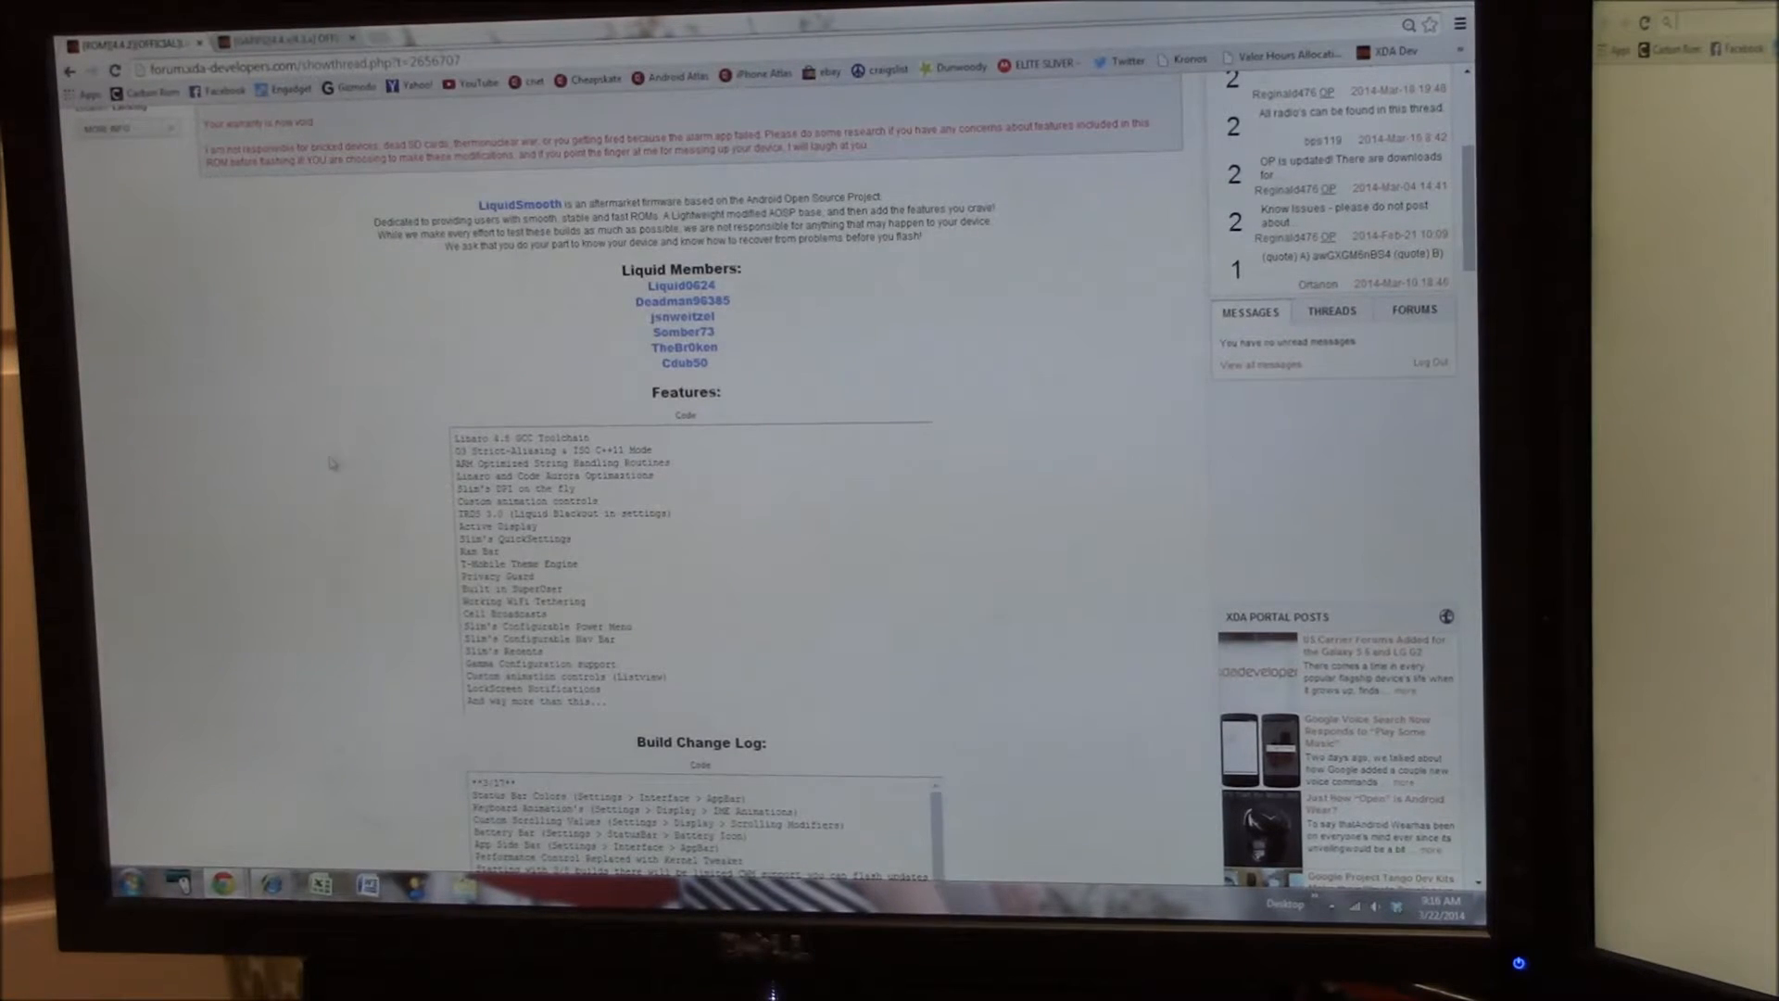
- Scroll the PhilZ main menu and choose Wipe Data/Factory Reset for a clean install
scroll(down, 3)
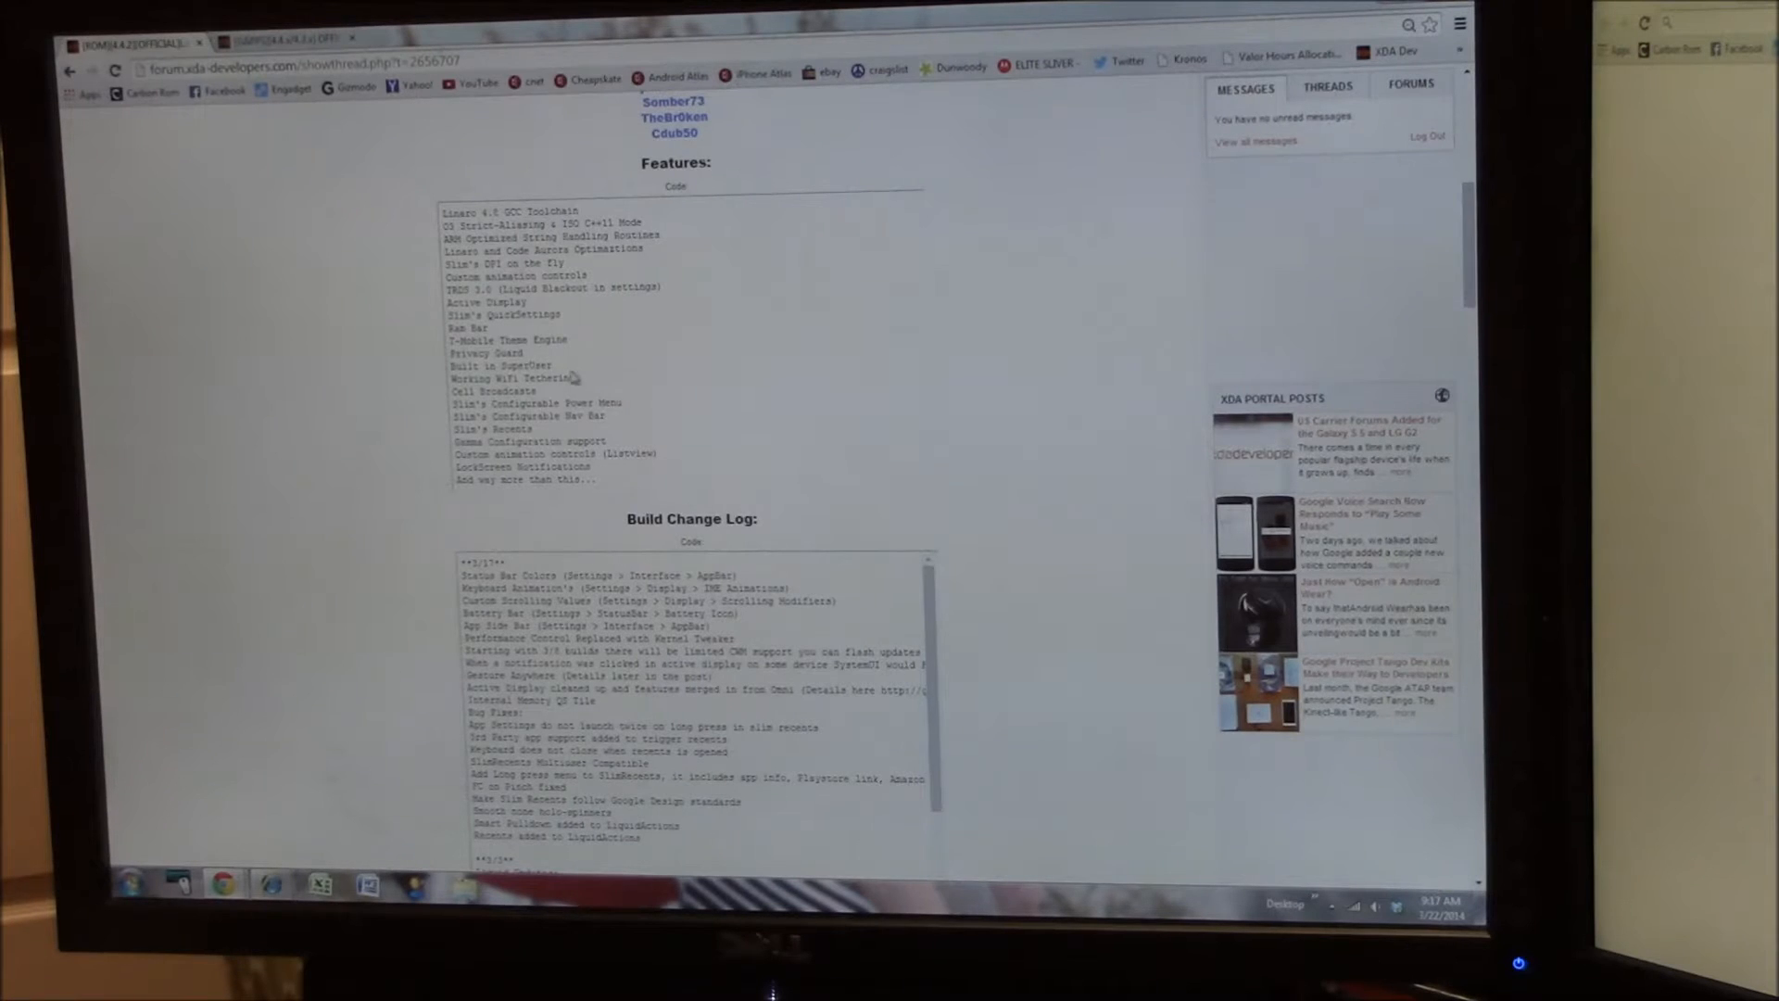
scroll(down, 3)
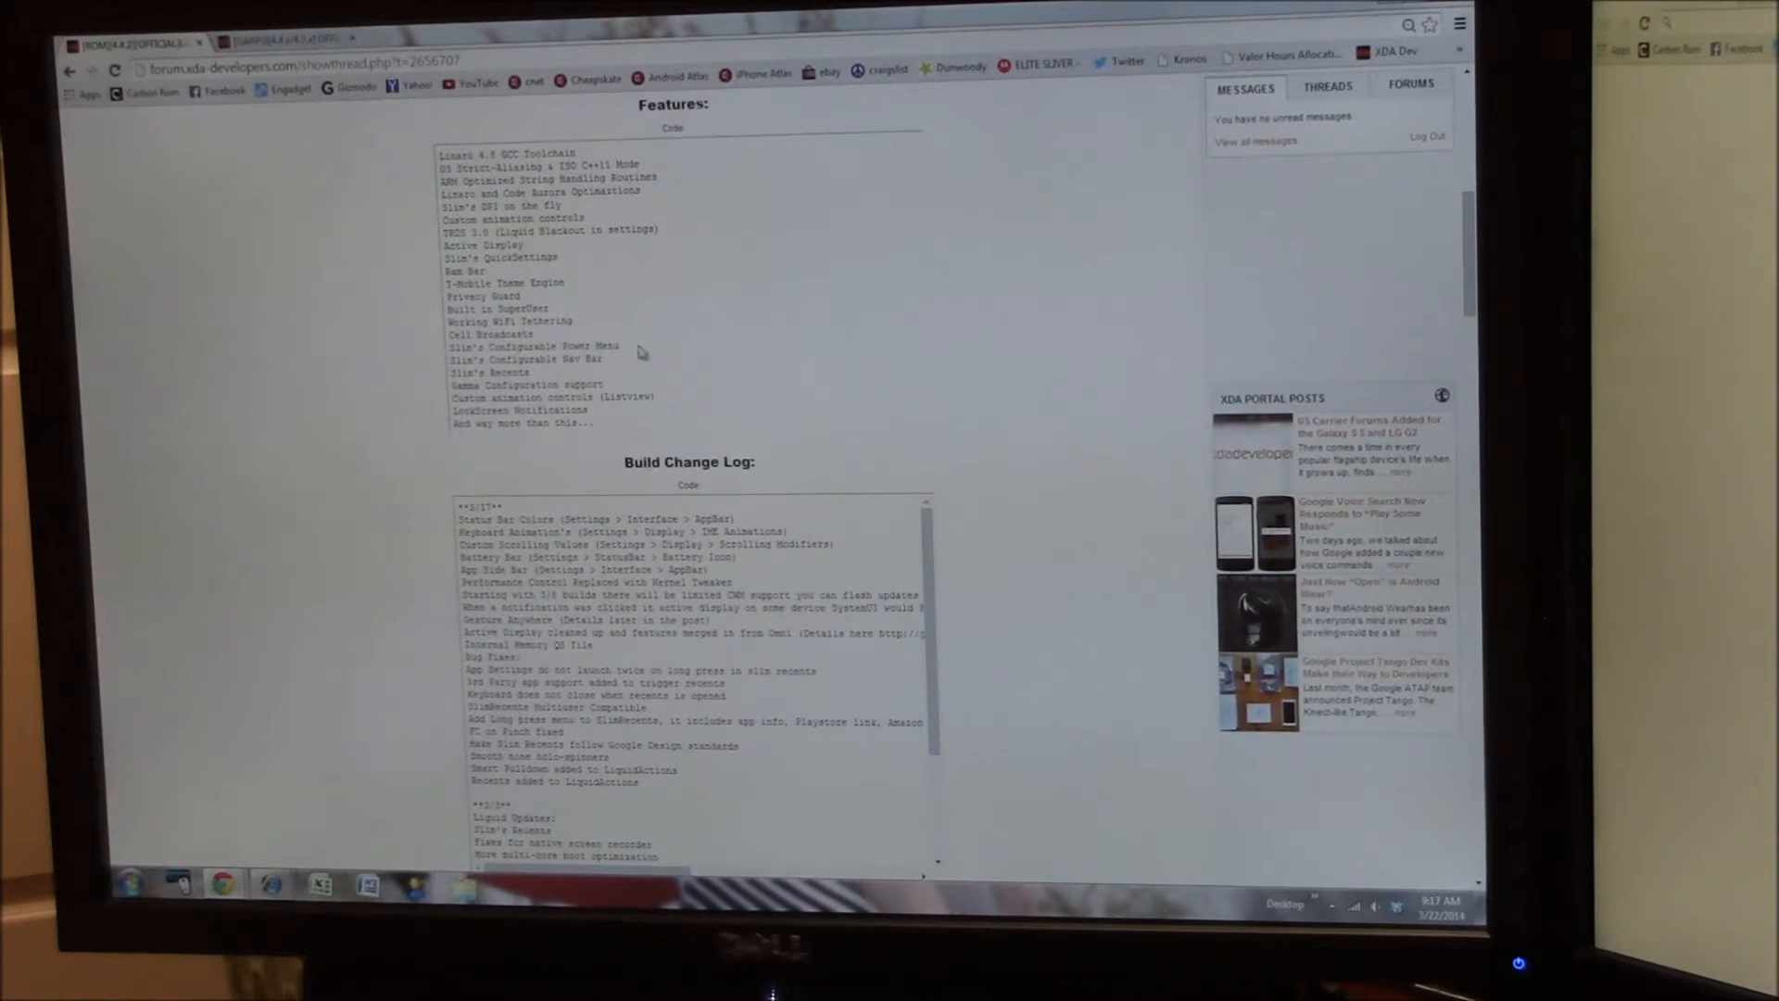
scroll(down, 3)
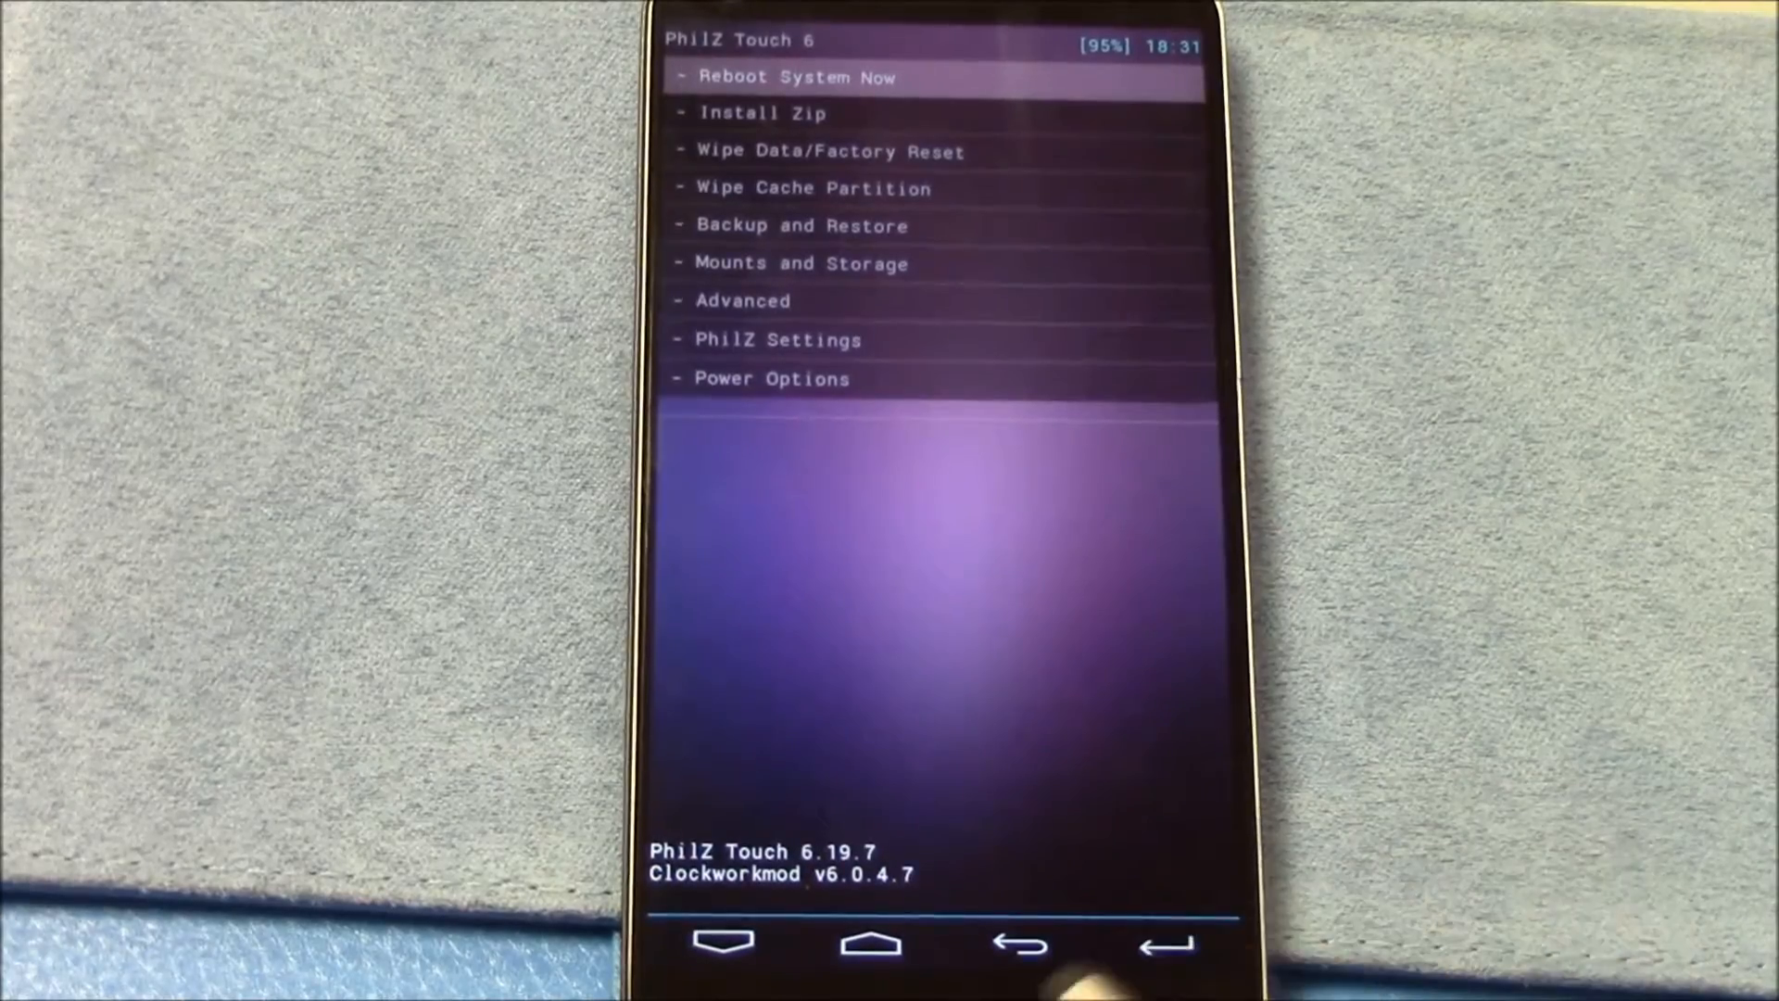
click(828, 151)
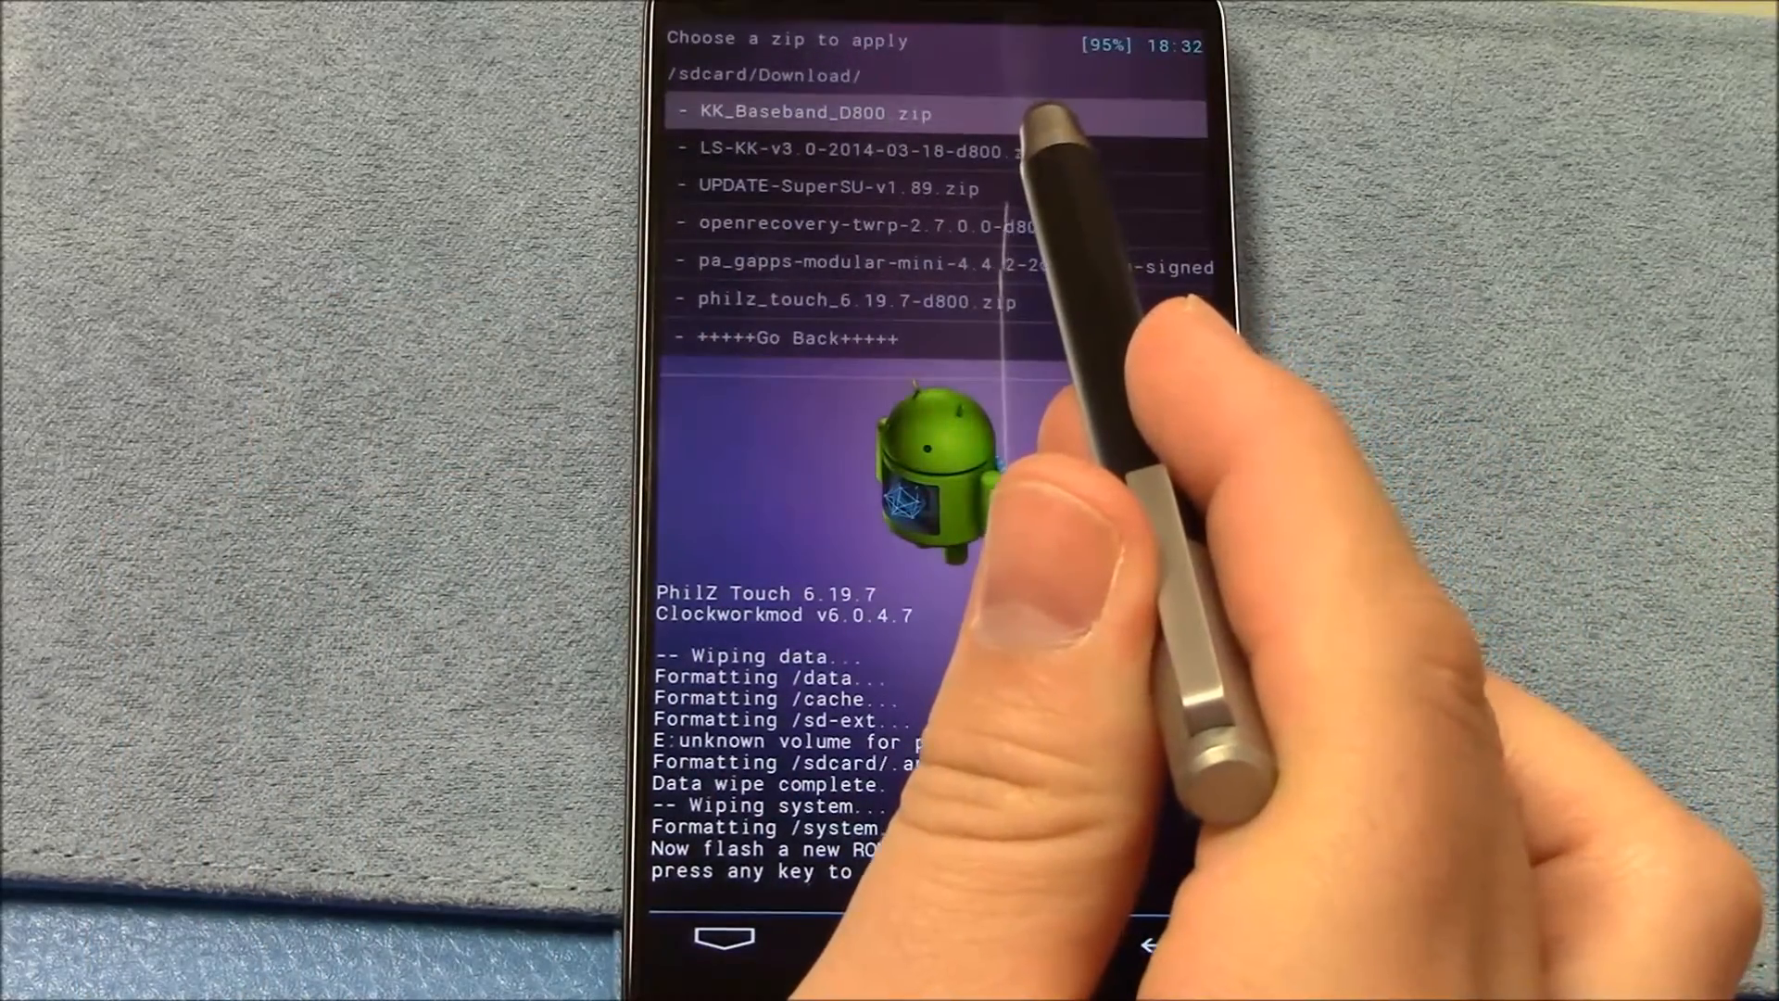
- Select the LiquidSmooth ROM zip (LS-KK-v3.0) from the Download folder
click(851, 151)
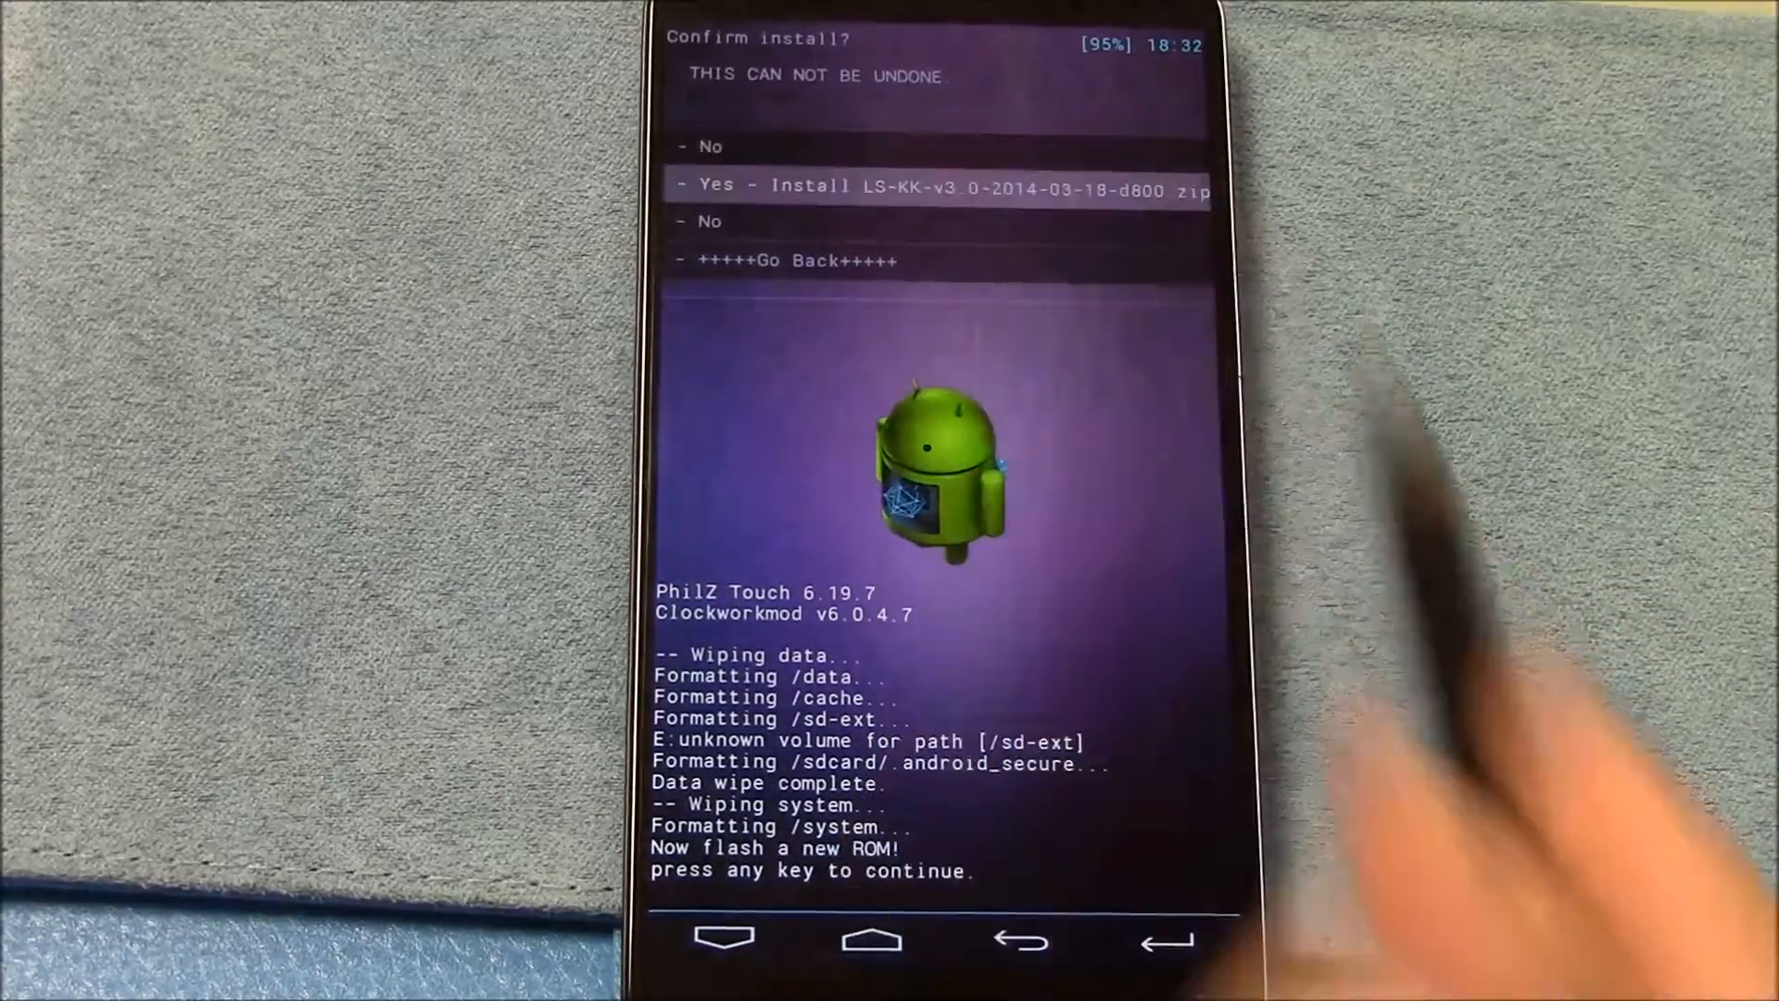
- Confirm 'Yes - Install LS-KK-v3…d800.zip' to flash the LiquidSmooth ROM
click(941, 186)
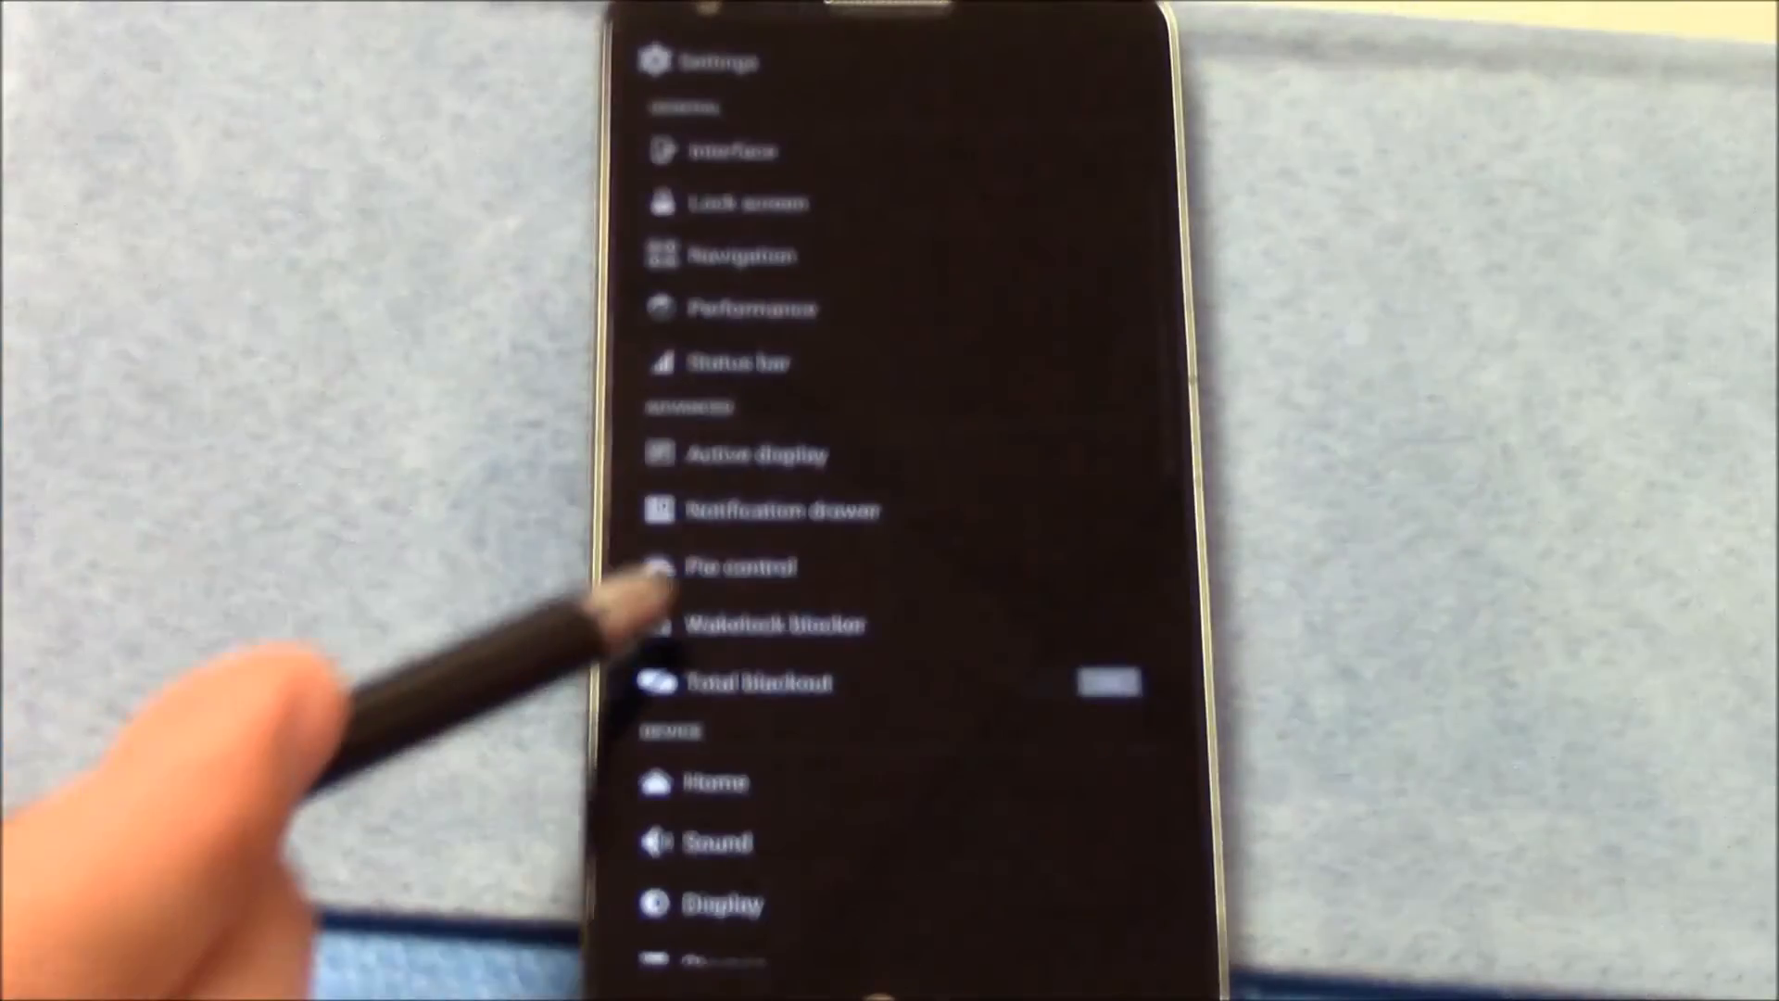
- Go back to the main Settings list, showing storage, battery, apps and location
click(778, 510)
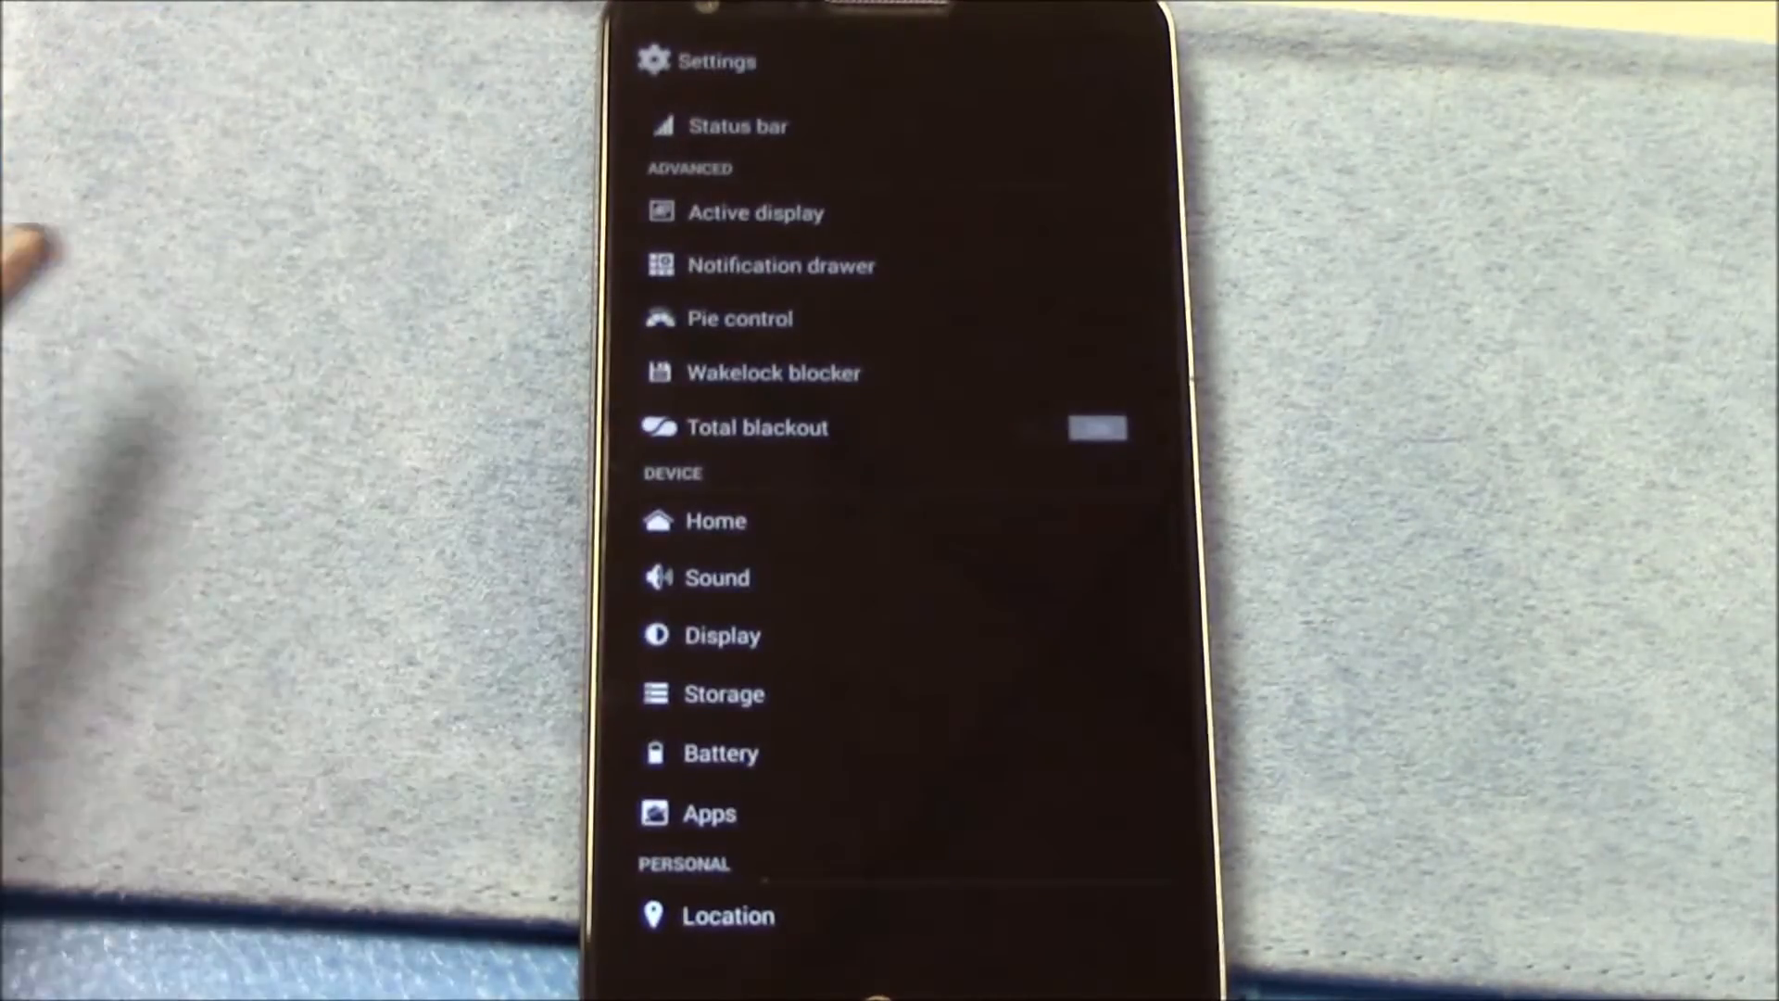
- Scroll down to themes, accounts (Dropbox, Google, Twitter) and developer options
scroll(down, 3)
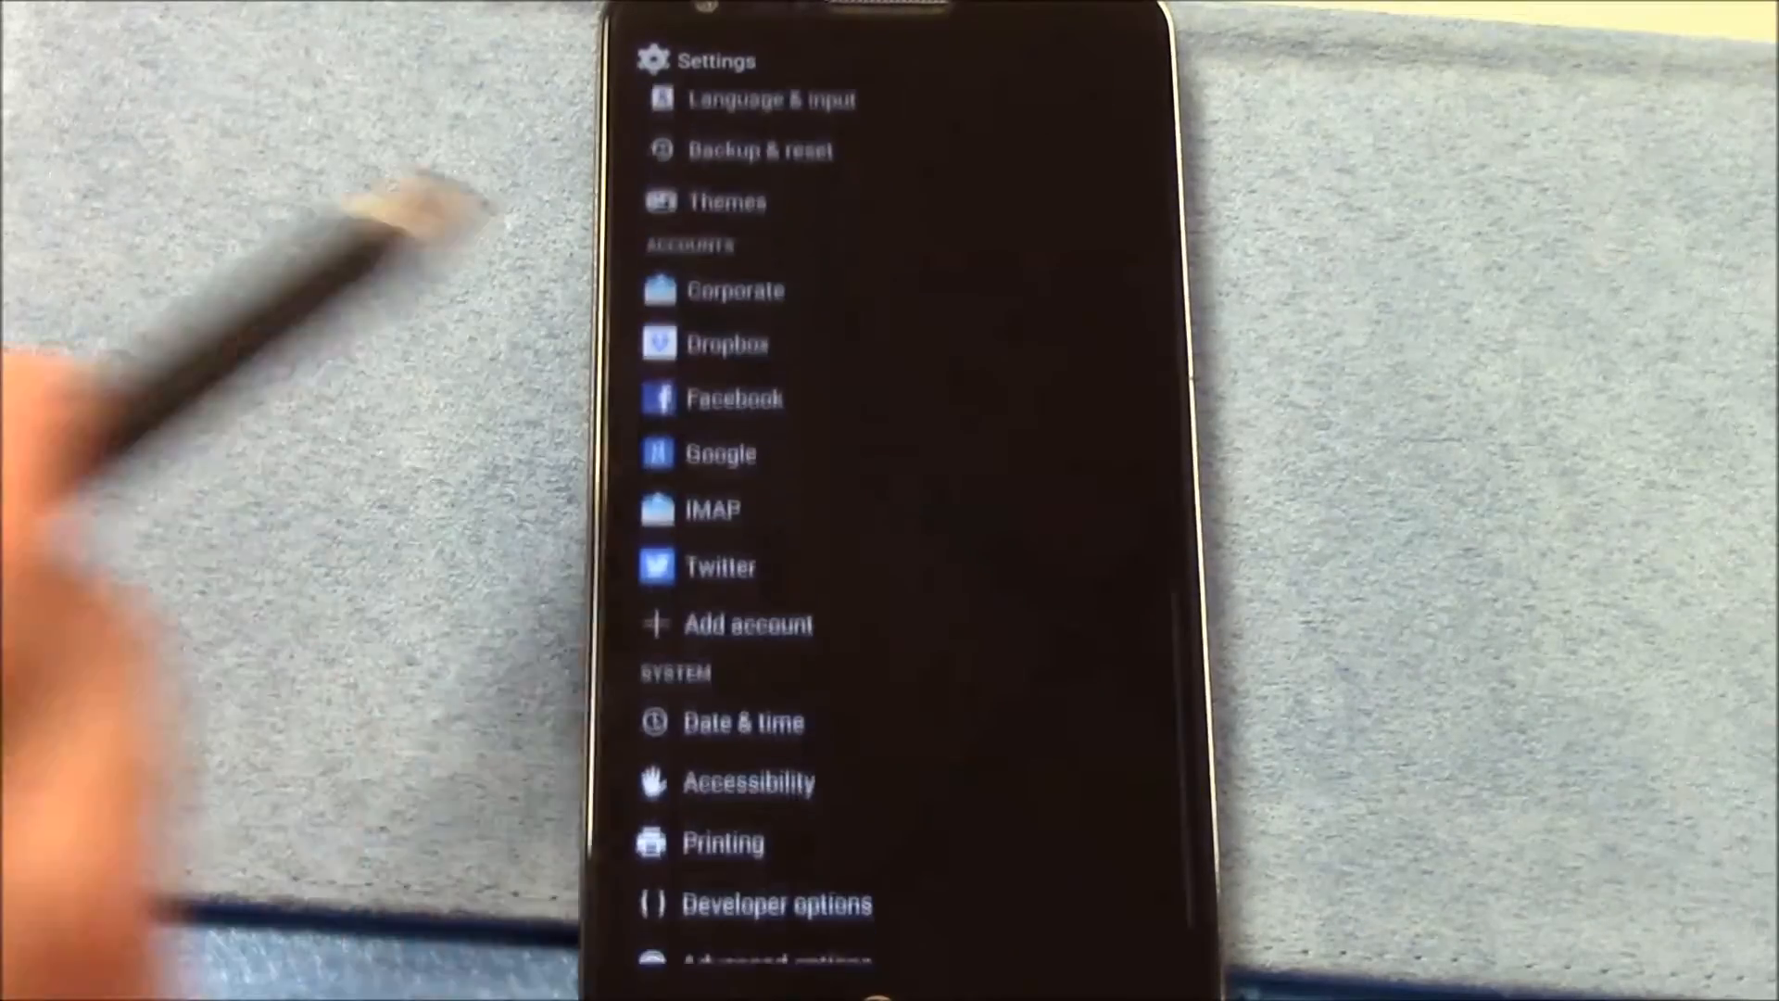